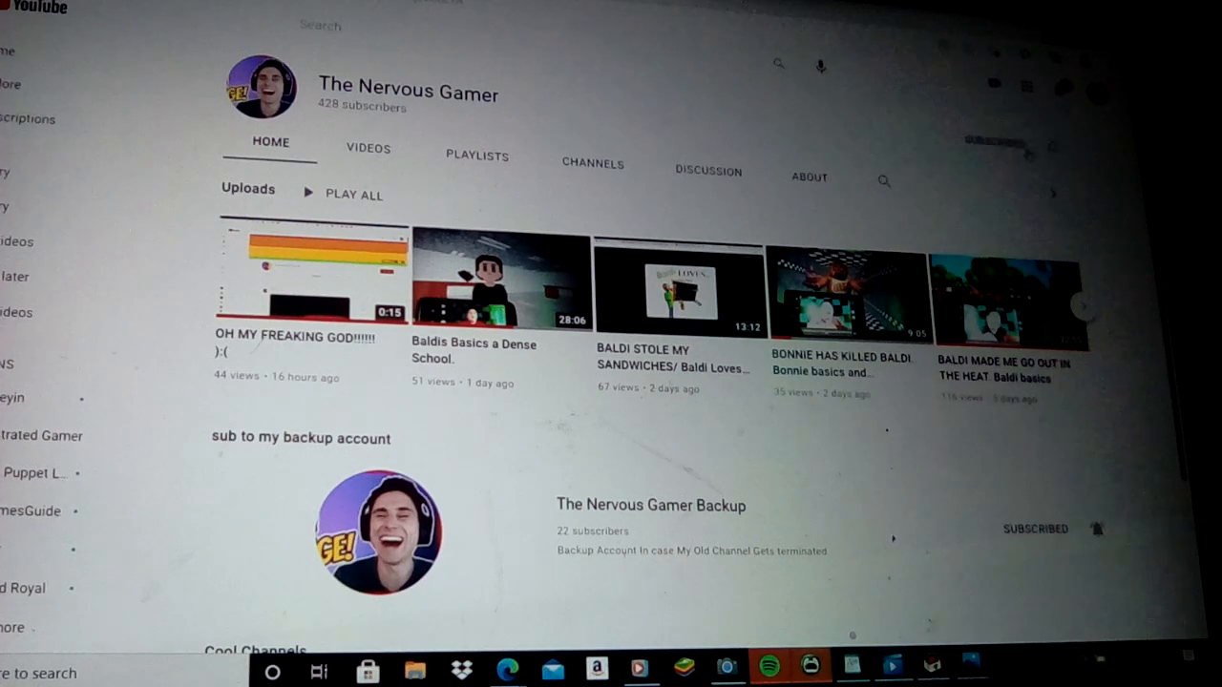
- Show the notification bell choices (All, Personalized, None) for The Nervous Gamer channel
click(1096, 134)
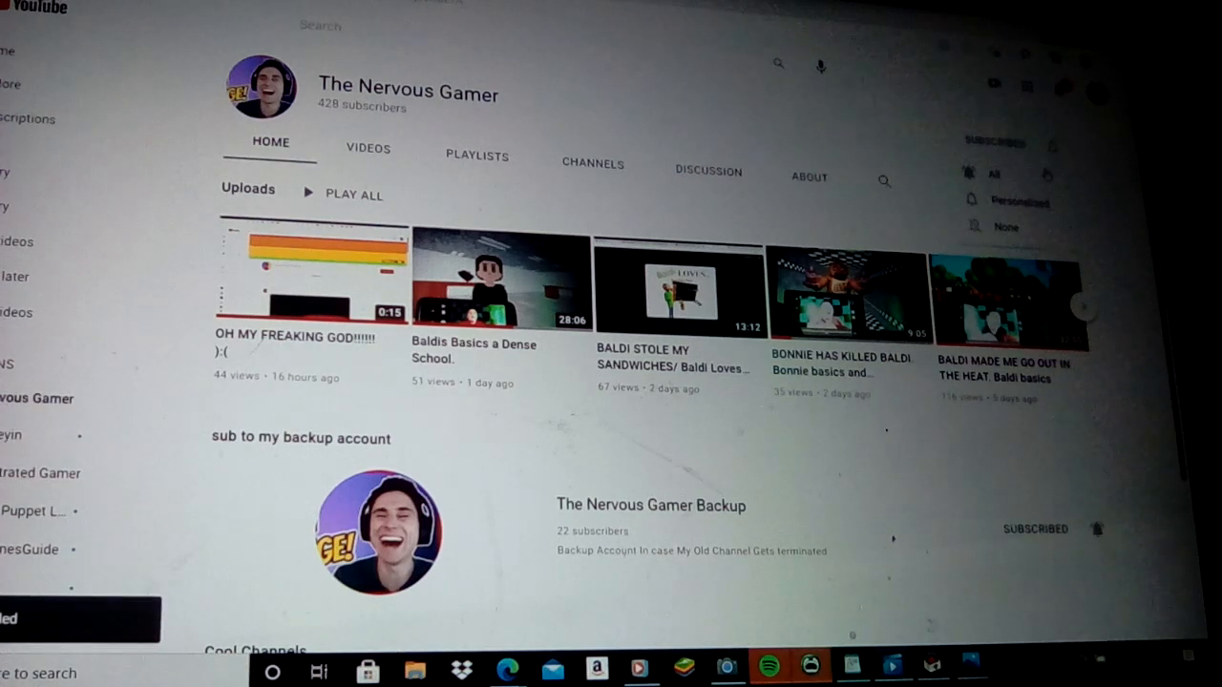